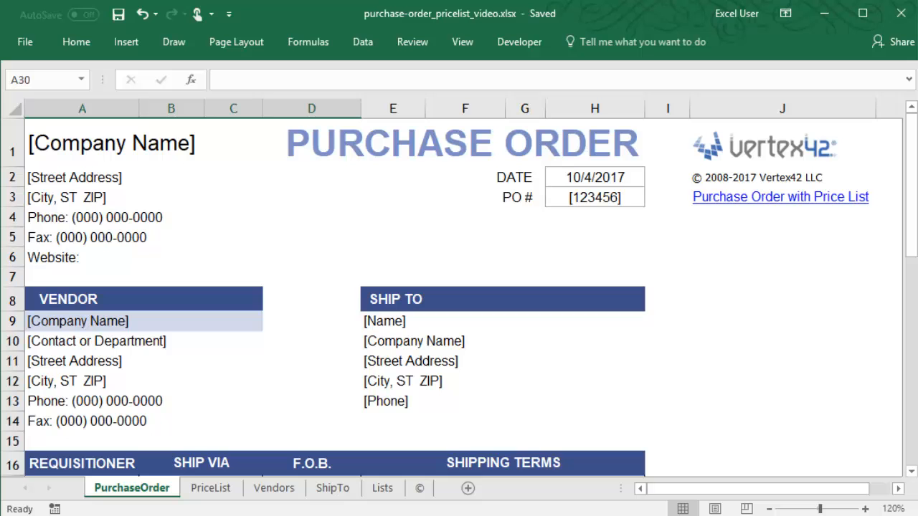
# Review list_ItemDescription in Name Manager and add Product D (PT104) to the PriceList sheet
pyautogui.click(209, 487)
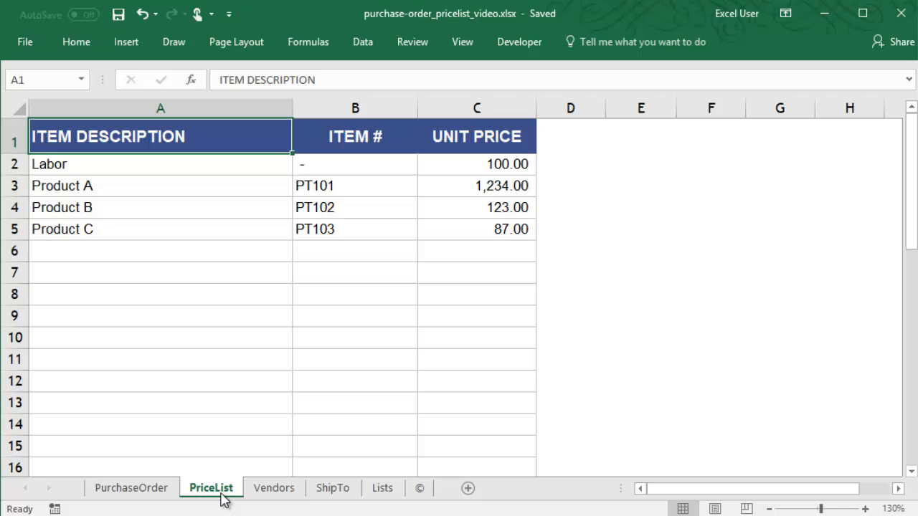
pyautogui.moveTo(230, 446)
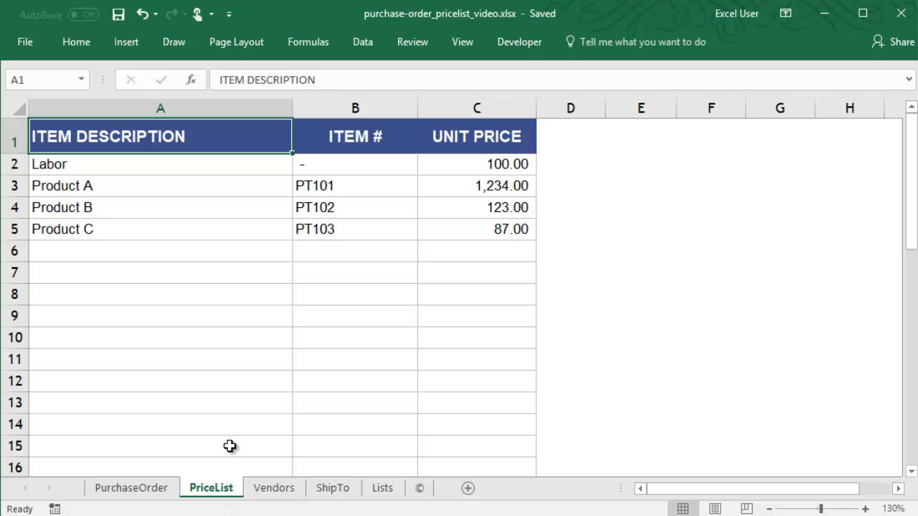
pyautogui.click(307, 41)
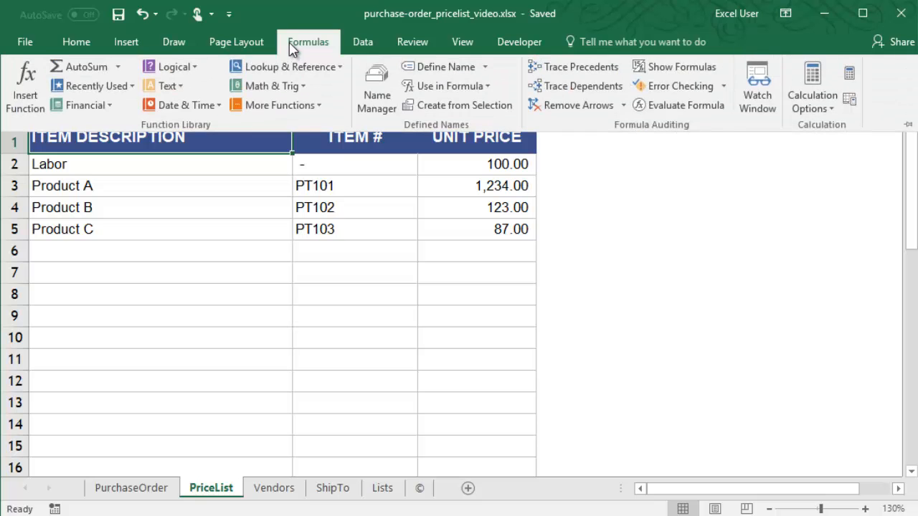
pyautogui.moveTo(375, 89)
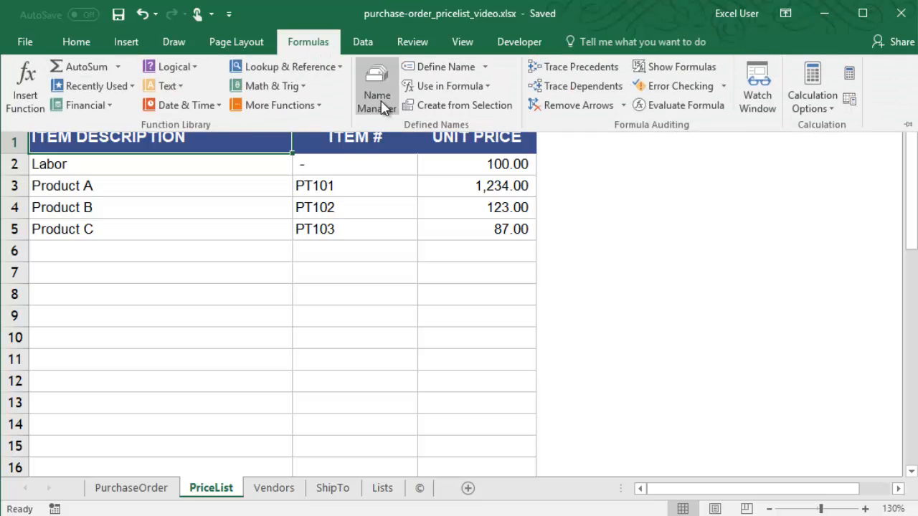
pyautogui.click(375, 86)
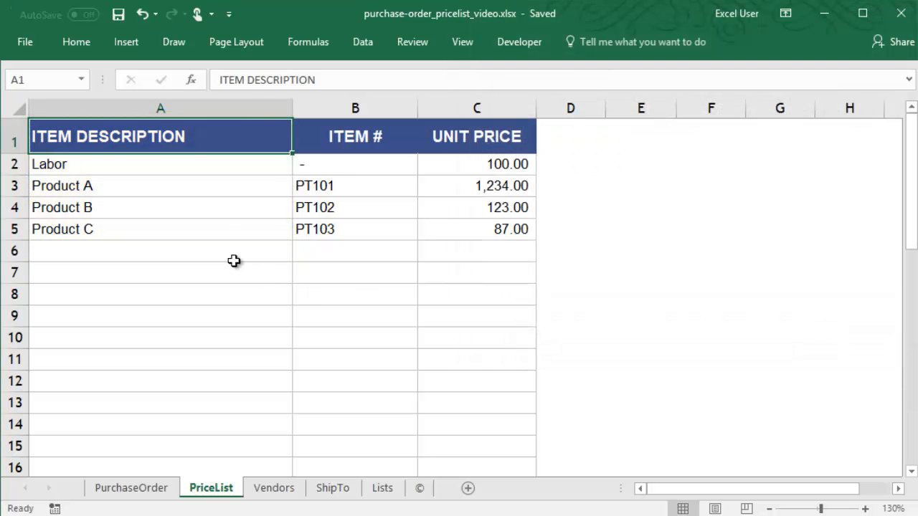
pyautogui.write('Product D')
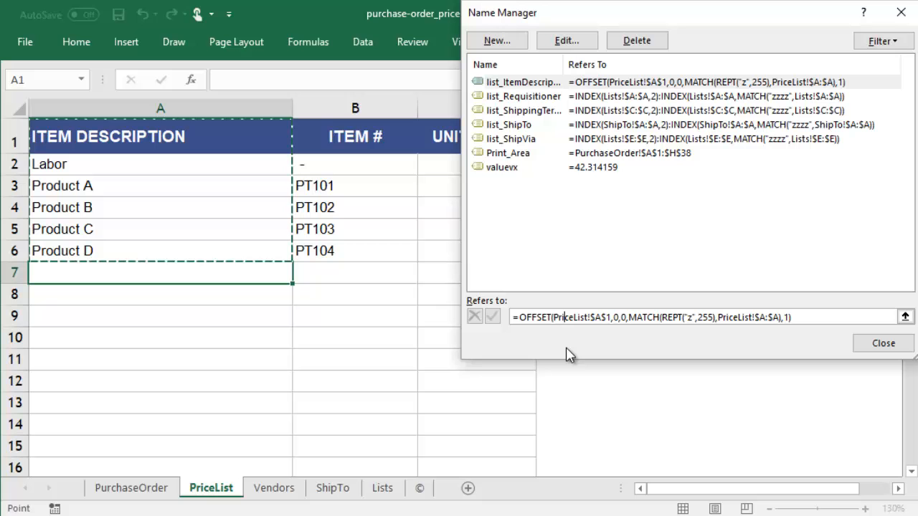
pyautogui.moveTo(593, 347)
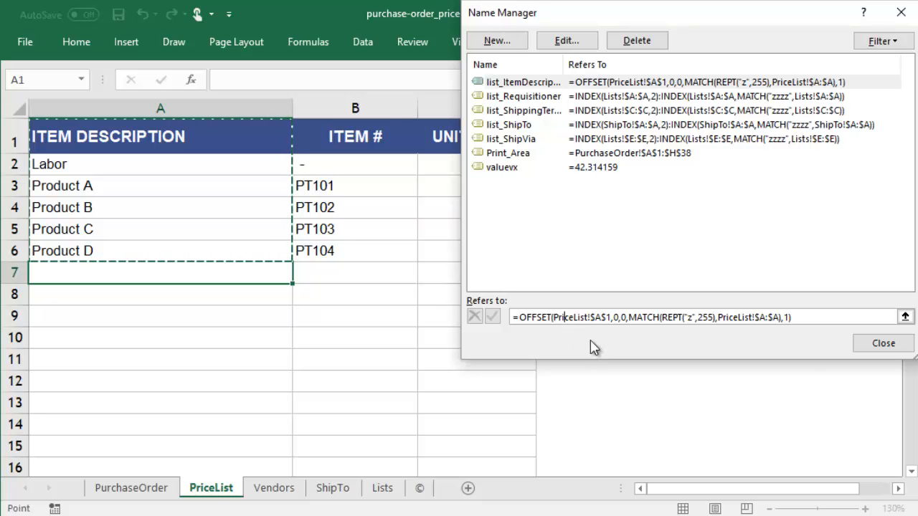
# Pick Product D in purchase order line B24 with quantity 2 for a 90.00 line total
pyautogui.click(878, 341)
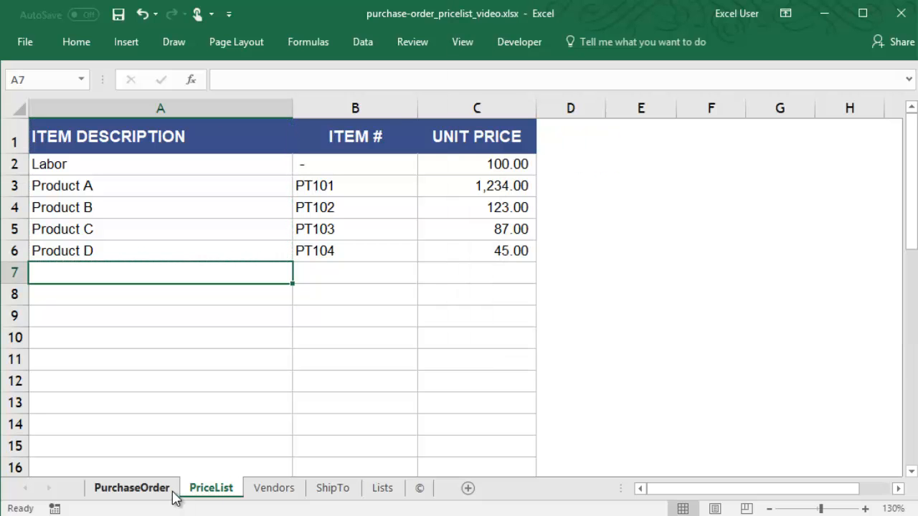
pyautogui.click(134, 488)
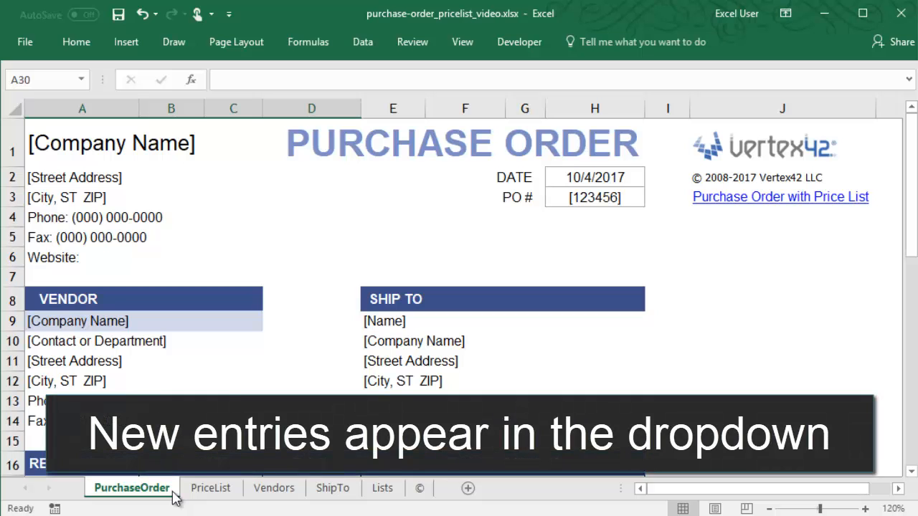
pyautogui.scroll(-3)
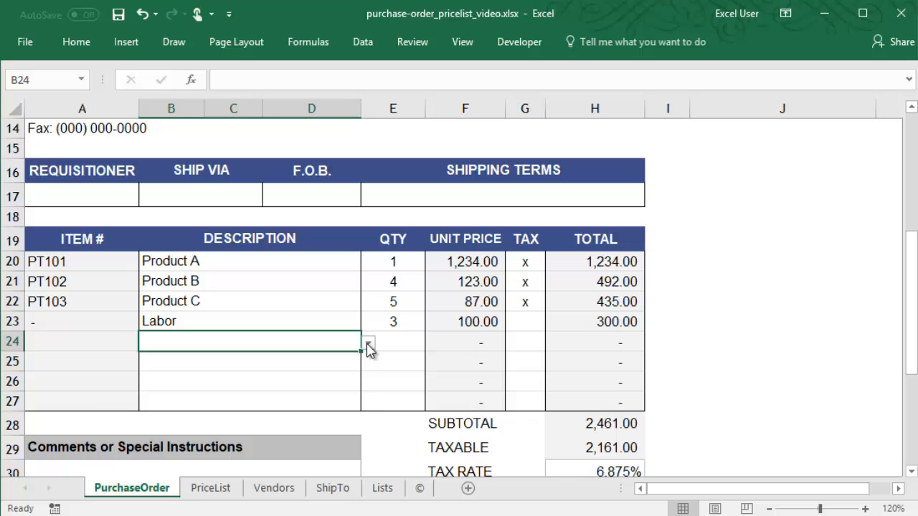
pyautogui.click(361, 343)
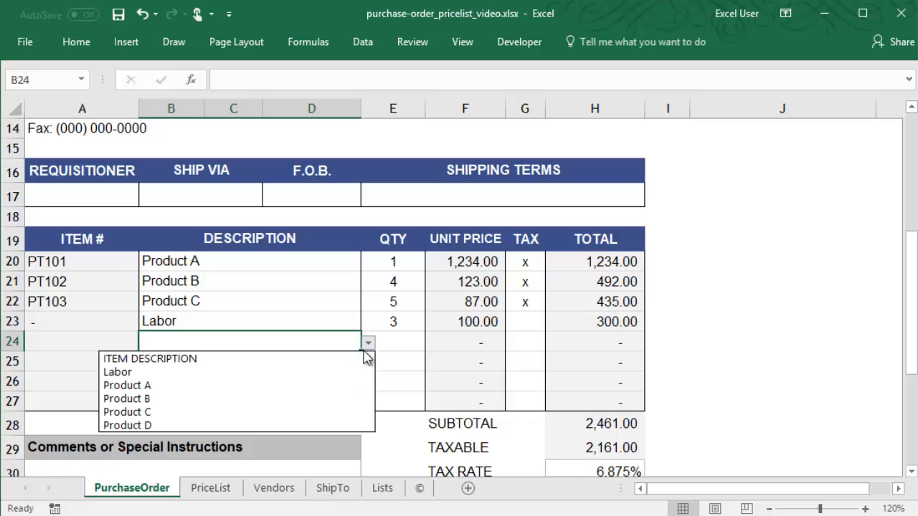
pyautogui.click(126, 424)
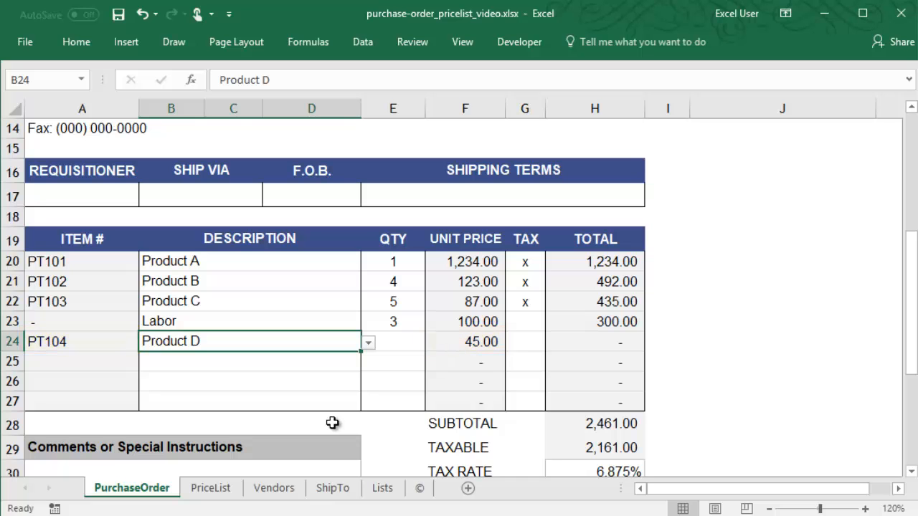
pyautogui.write('2')
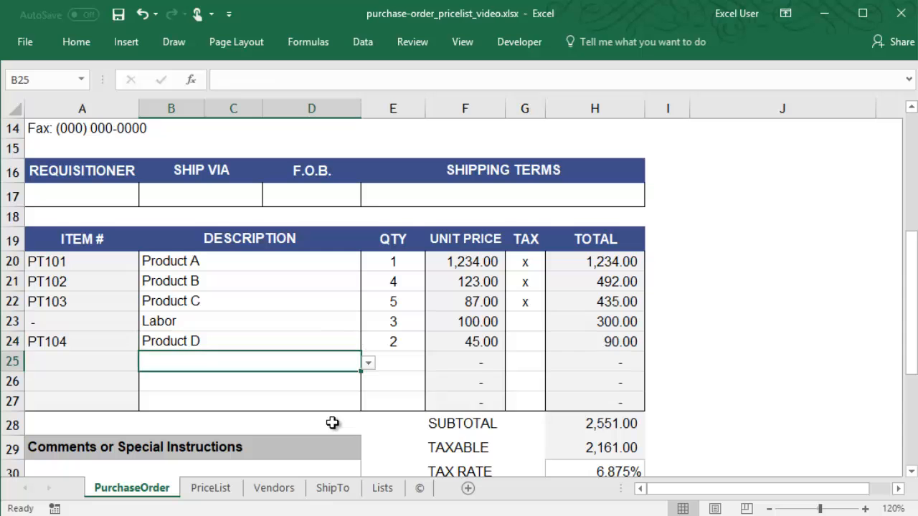
pyautogui.scroll(3)
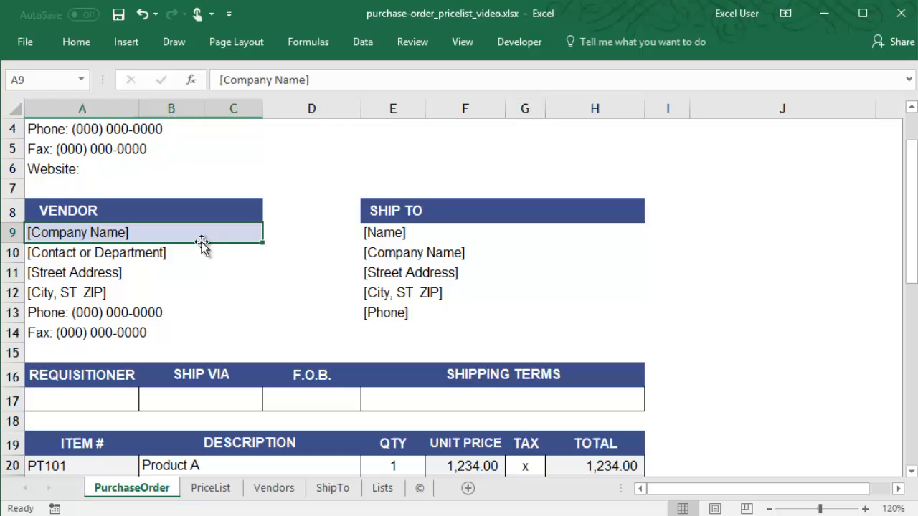
pyautogui.moveTo(203, 252)
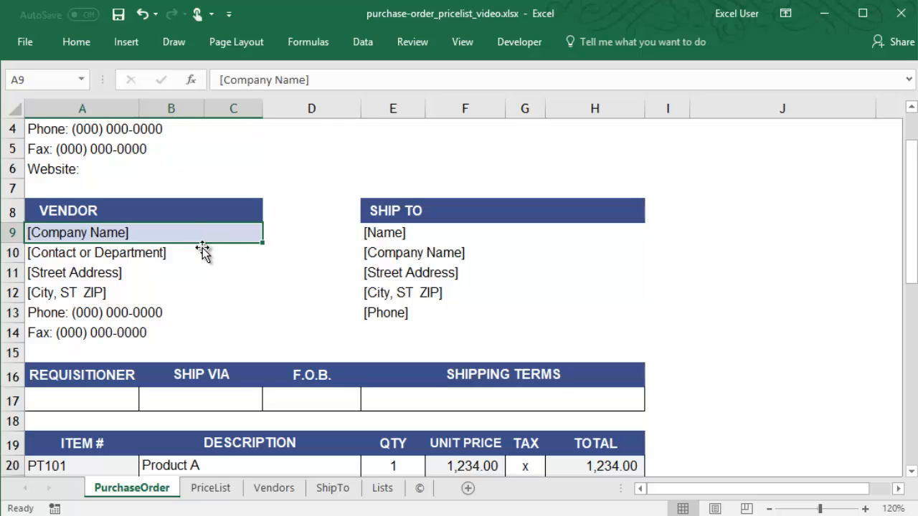
# Create the workbook name list_Vendors for Vendors A2:A3 and return to PurchaseOrder
pyautogui.click(272, 488)
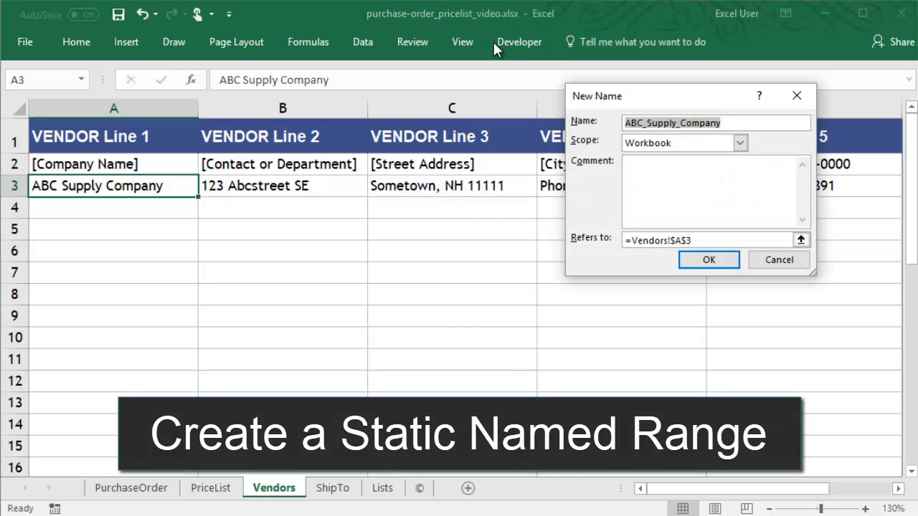
pyautogui.write('list_Vendors')
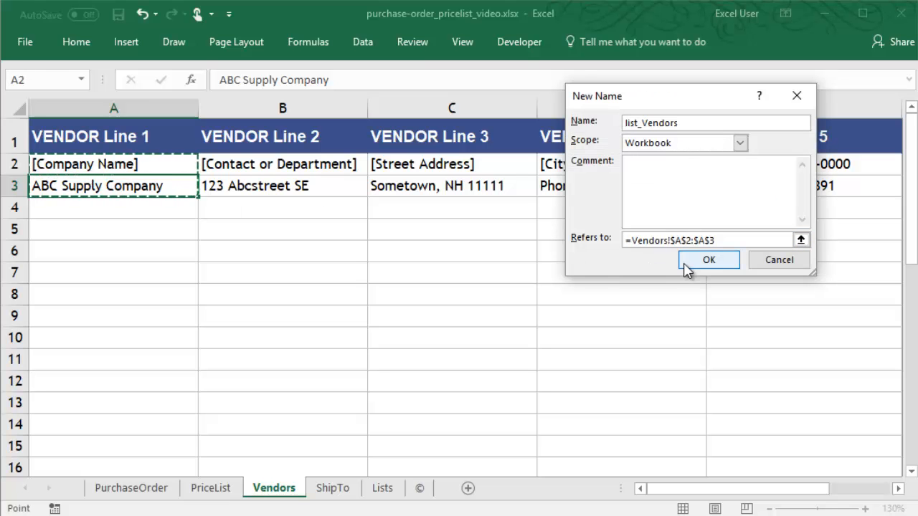
pyautogui.click(708, 260)
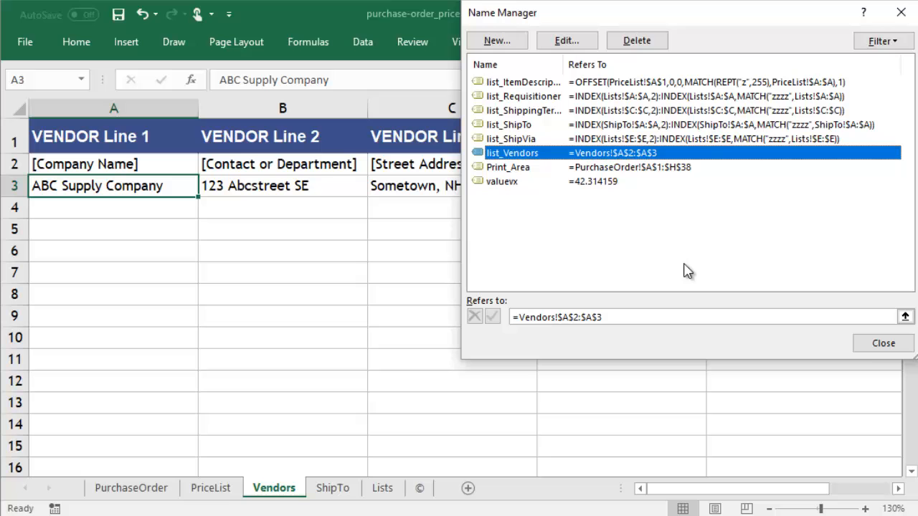
pyautogui.click(875, 338)
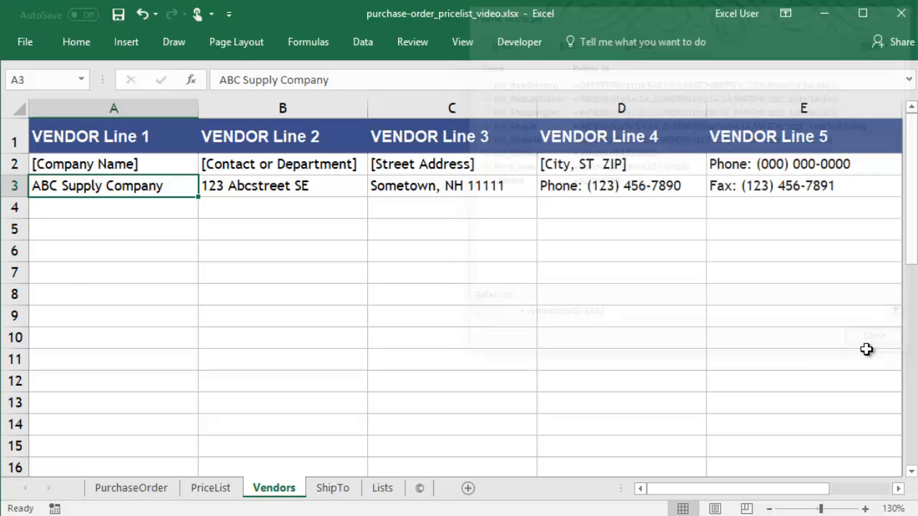
pyautogui.click(131, 487)
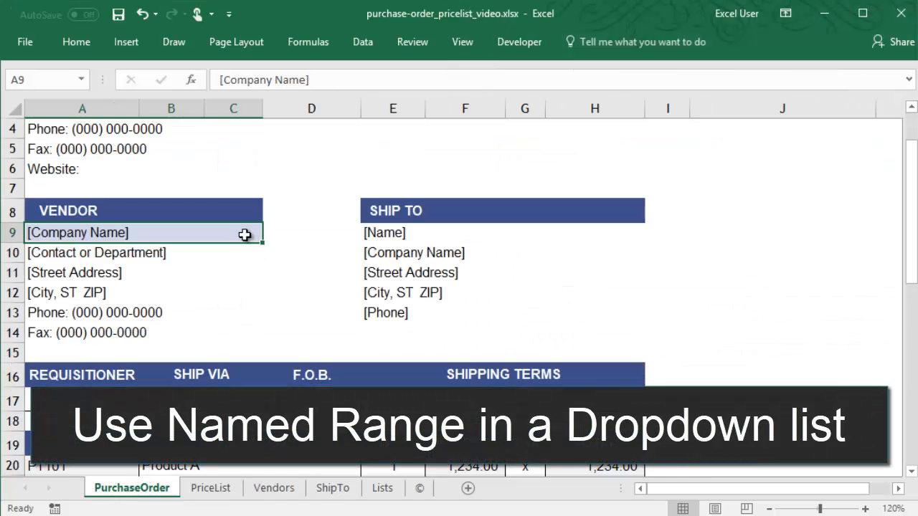
# Add a List data validation on vendor cell A9 with source =list_Vendors and test its dropdown
pyautogui.click(361, 41)
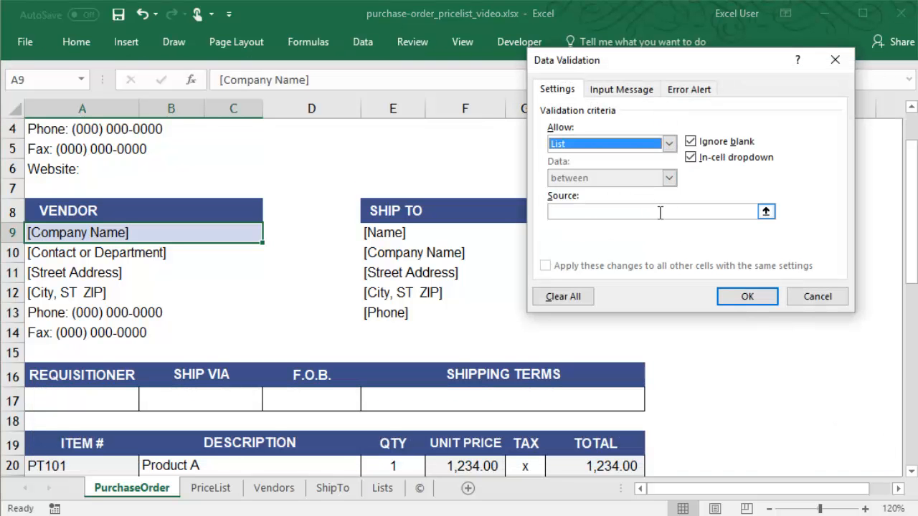
pyautogui.write('=list_Vendors')
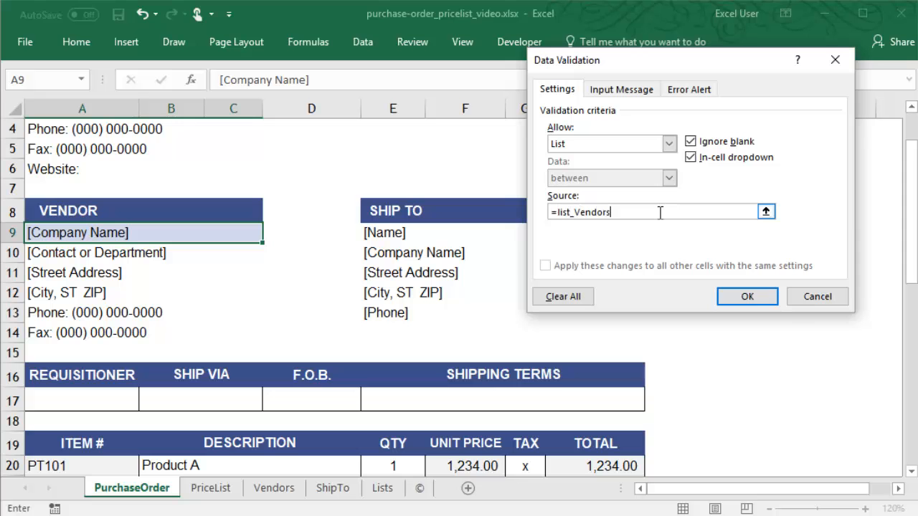
pyautogui.click(746, 296)
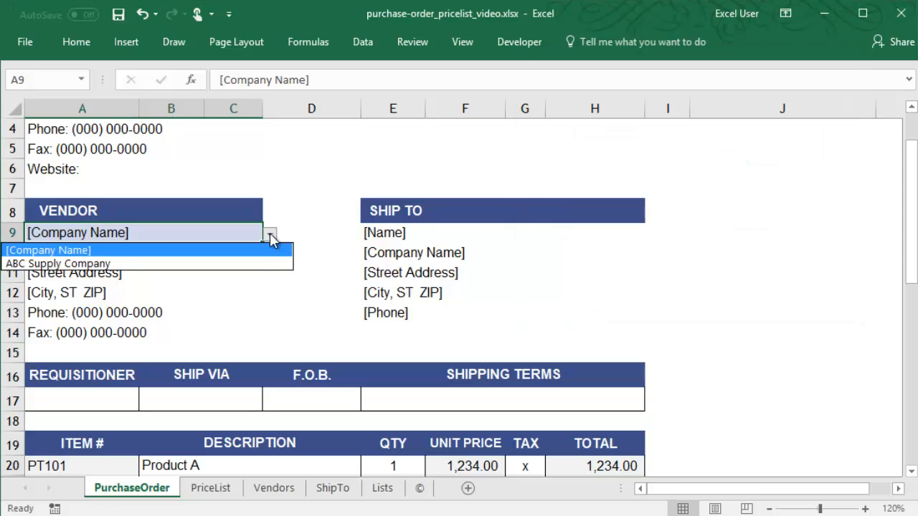
pyautogui.click(63, 264)
pyautogui.write('098 XYZroad')
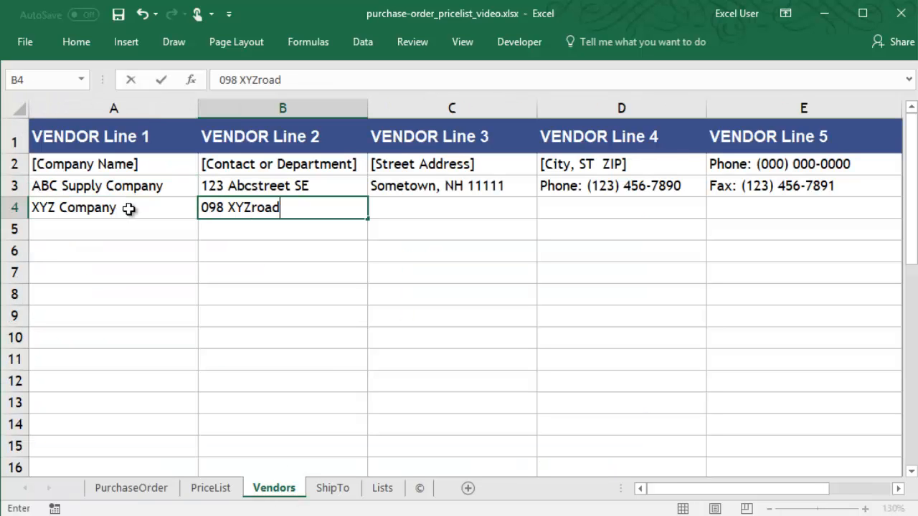
# Extend list_Vendors to =Vendors!$A$2:$A$100 so the new vendor XYZ Company is selectable
pyautogui.click(130, 487)
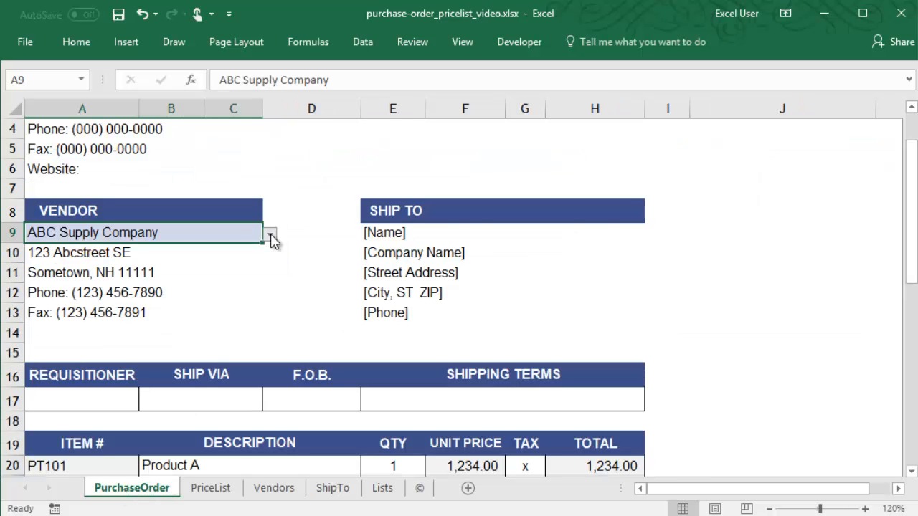
pyautogui.click(272, 488)
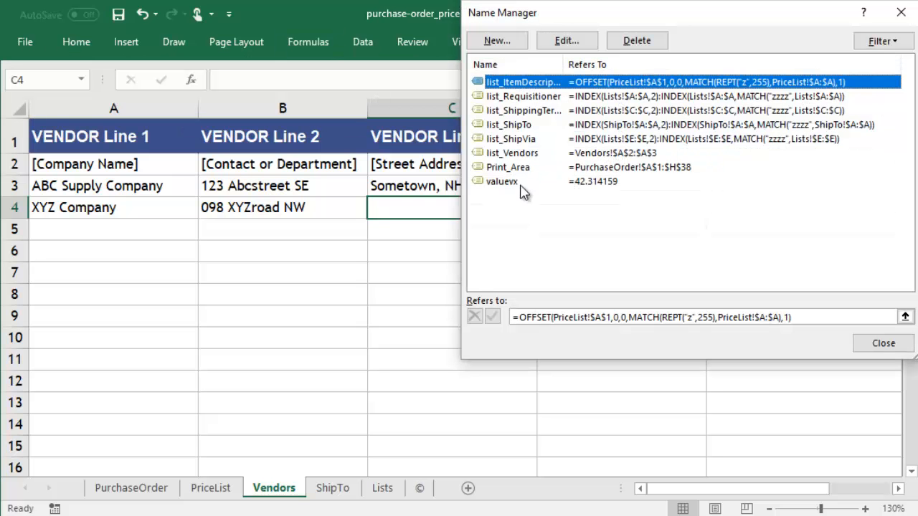
pyautogui.click(510, 152)
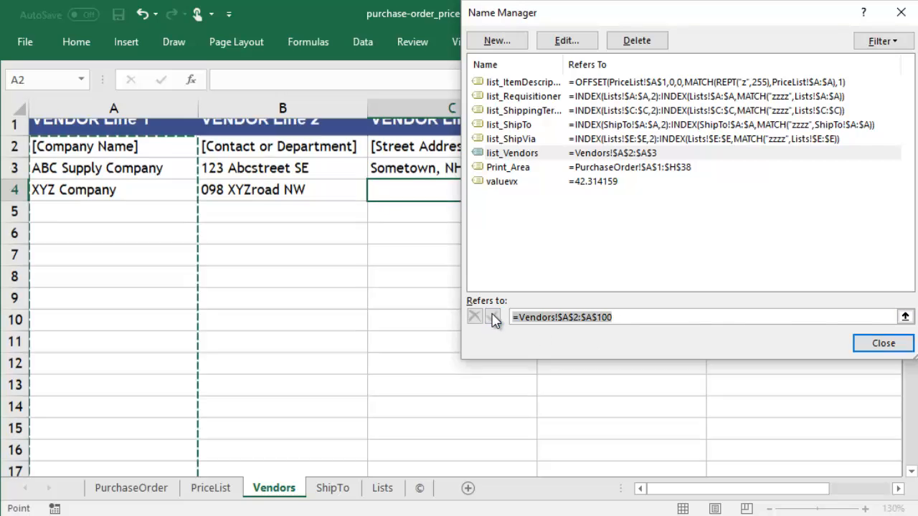
pyautogui.click(880, 342)
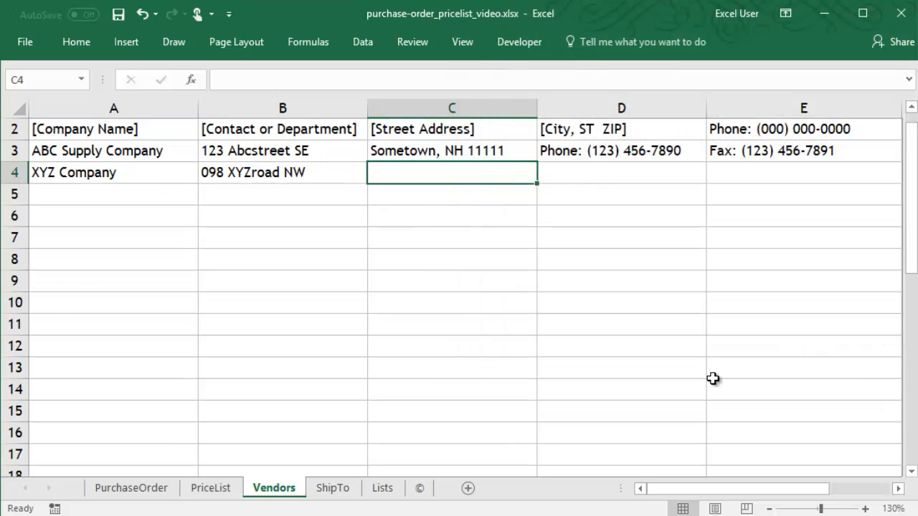
pyautogui.click(131, 487)
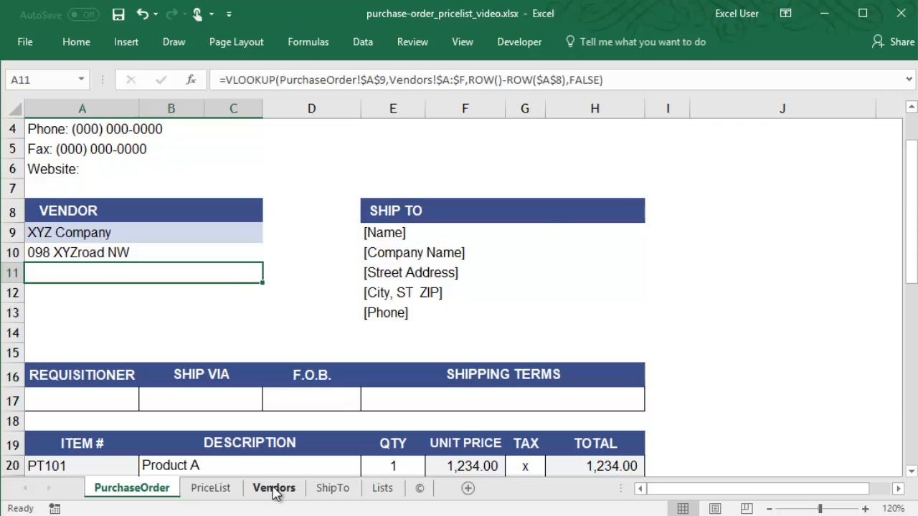
# Redefine list_Vendors as =INDEX(Vendors!$A:$A,2):INDEX(Vendors!$A:$A,100) and check the A9 dropdown
pyautogui.click(272, 488)
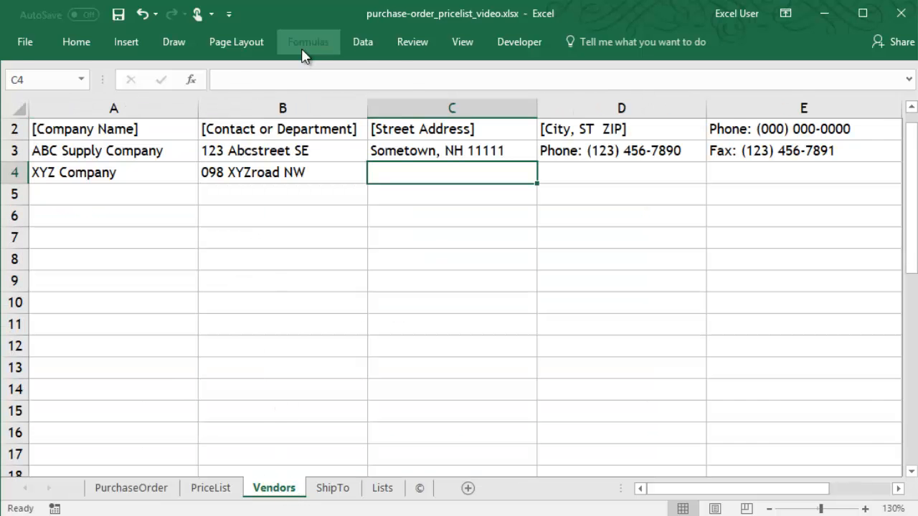
pyautogui.moveTo(373, 100)
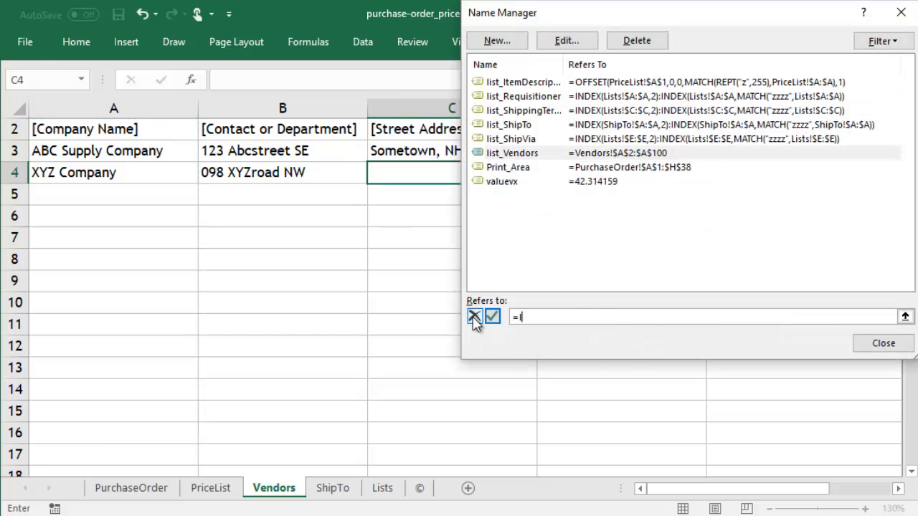
pyautogui.write('INDEX(')
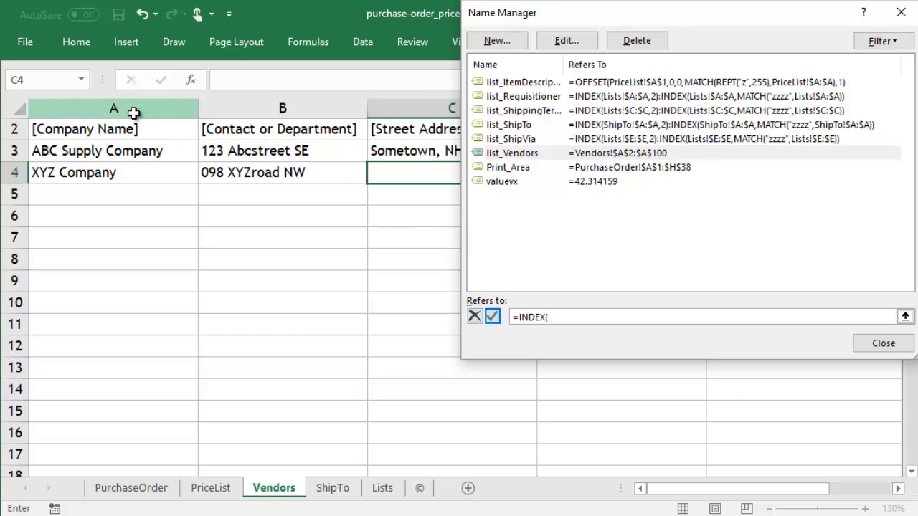
pyautogui.write('Vendors!$A:$A,2)')
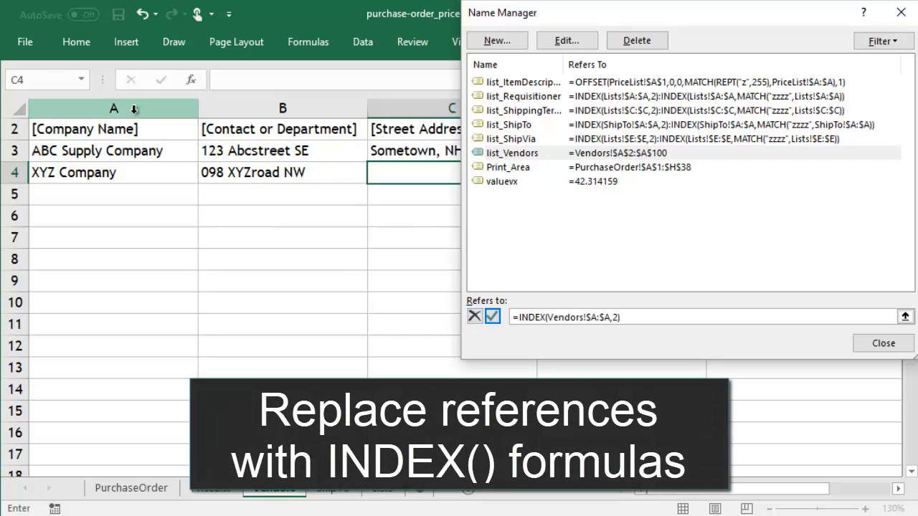
pyautogui.write(':INDEX(Vendors!$A:$A,100')
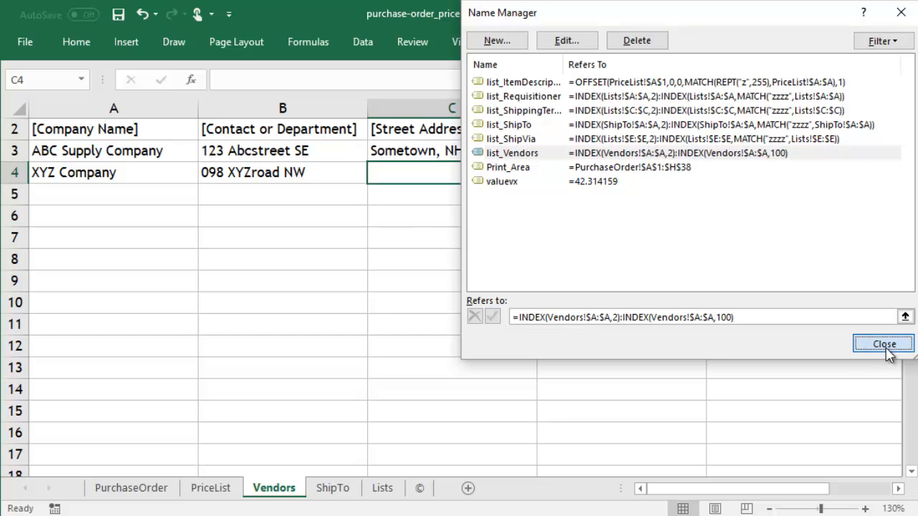
pyautogui.click(877, 344)
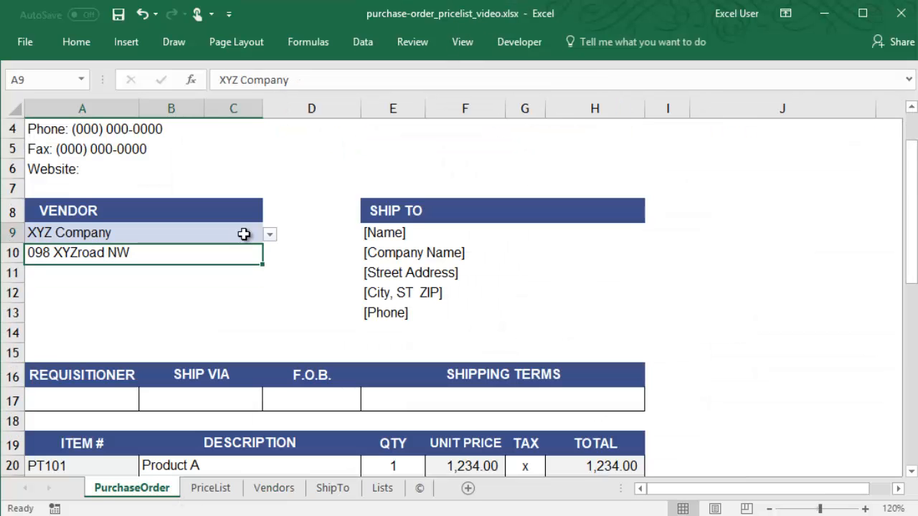
pyautogui.click(270, 232)
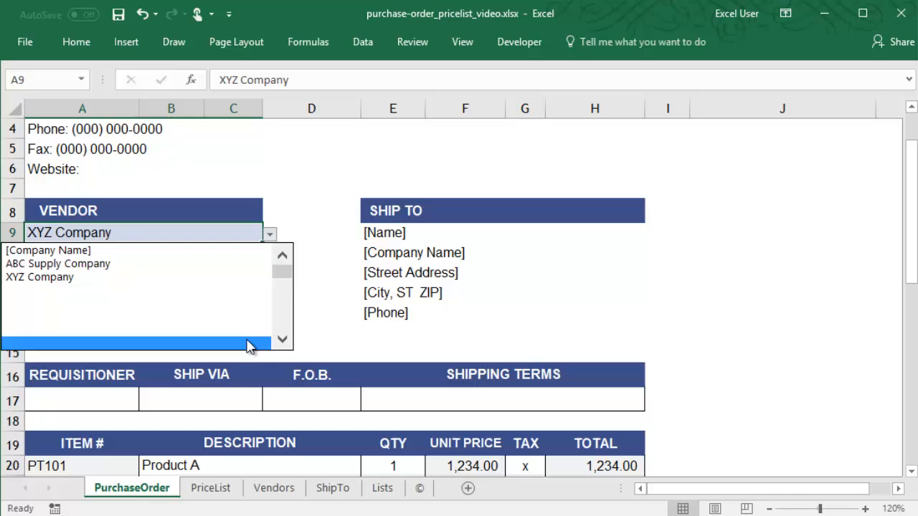
pyautogui.click(273, 487)
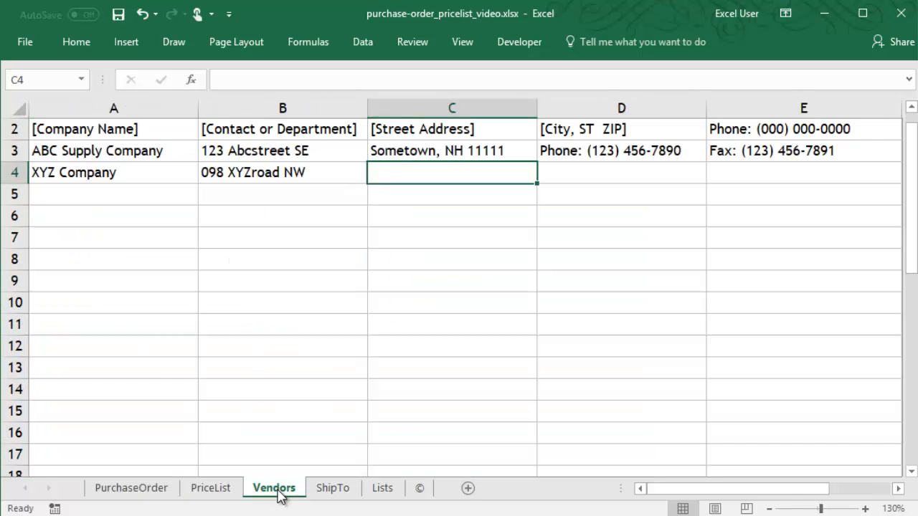
# End list_Vendors at INDEX(Vendors!$A:$A,MATCH("zzzz",Vendors!$A:$A)) so it stops at the last vendor
pyautogui.click(307, 42)
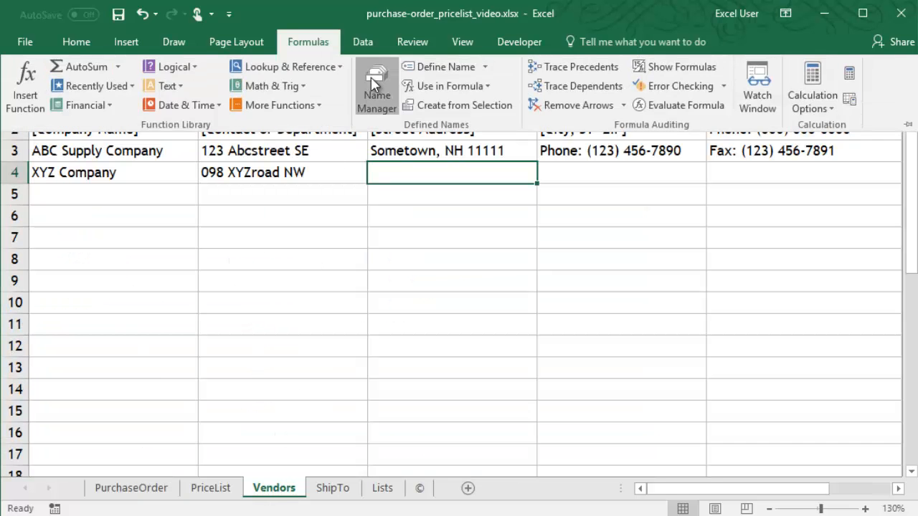
pyautogui.click(376, 86)
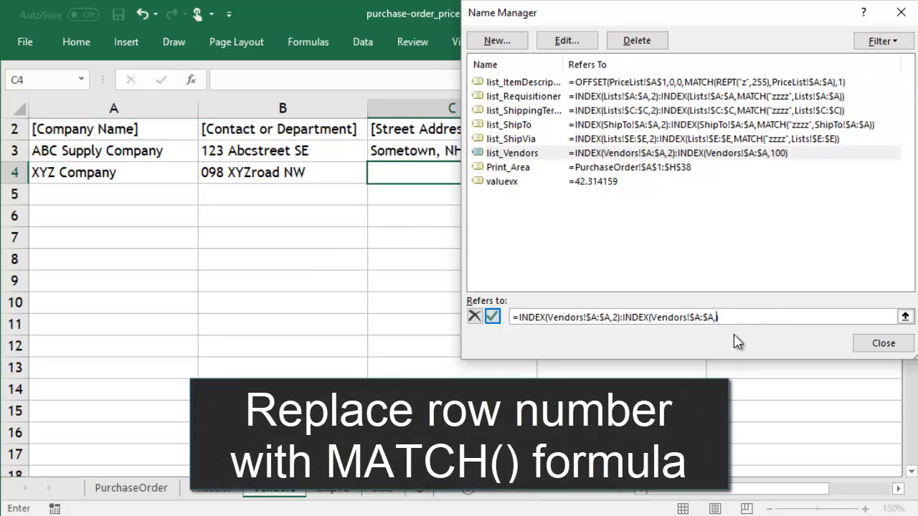
pyautogui.write('MATCH("zzzz",')
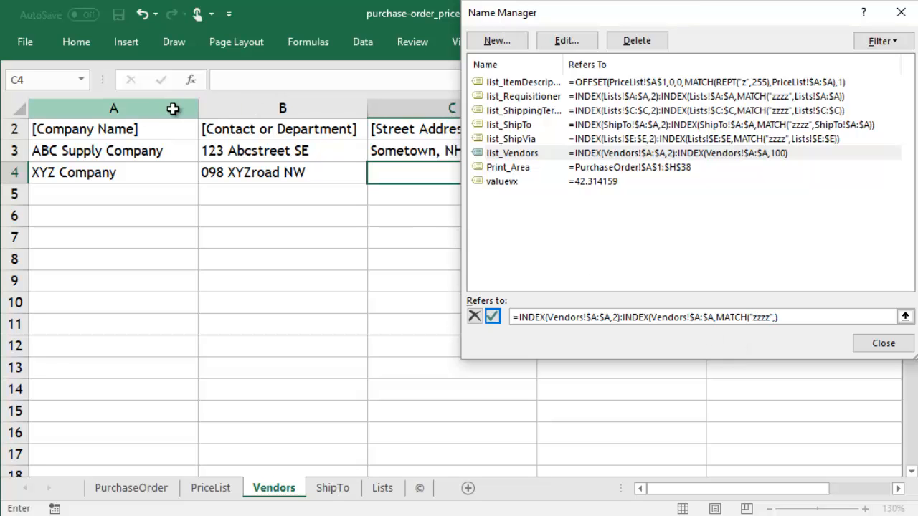
pyautogui.click(493, 317)
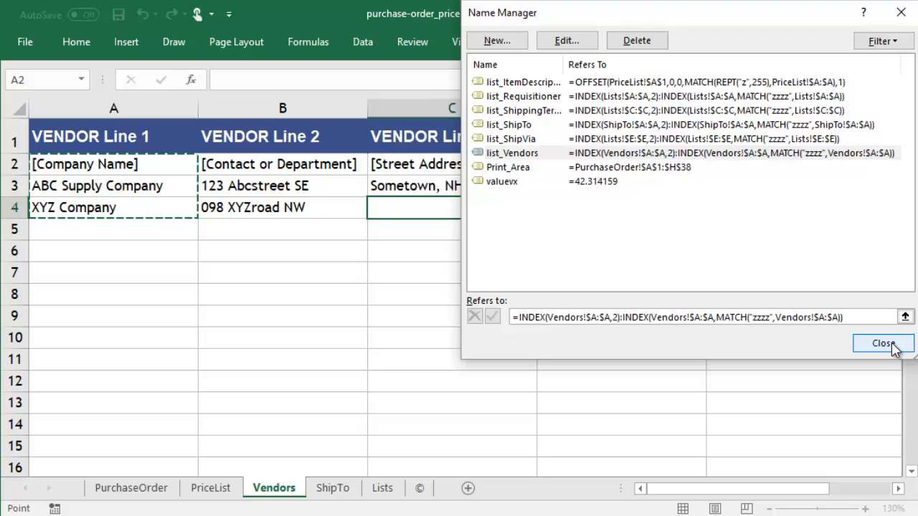
pyautogui.click(886, 344)
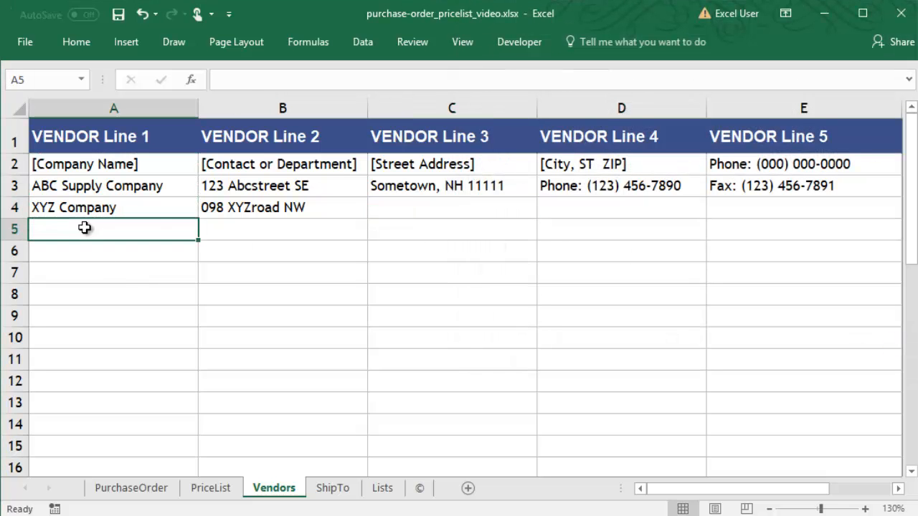
# Add Widget Supplier, 1111 Maple Ave, Anyplace, TX 12345 in Vendors row 5 and pick it in A9
pyautogui.write('Widget Supplier')
pyautogui.click(452, 229)
pyautogui.write('A')
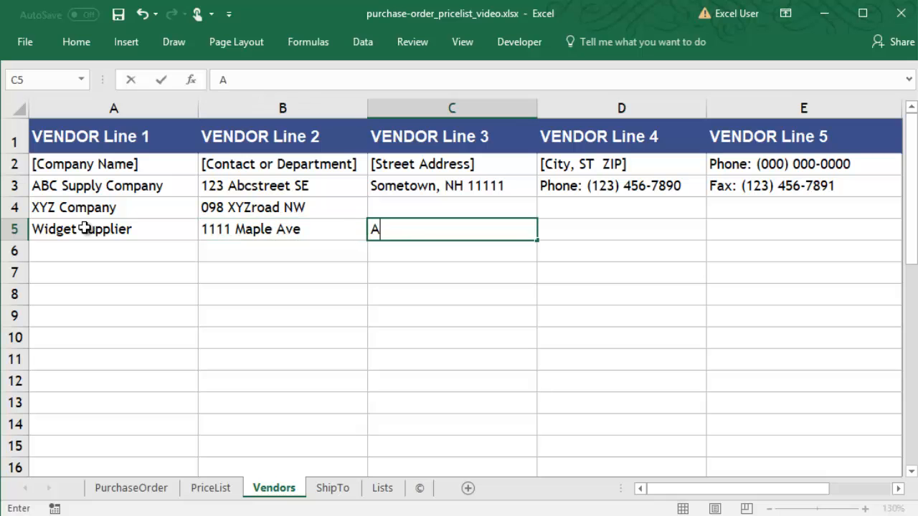
pyautogui.write('nyplace, TX 12345')
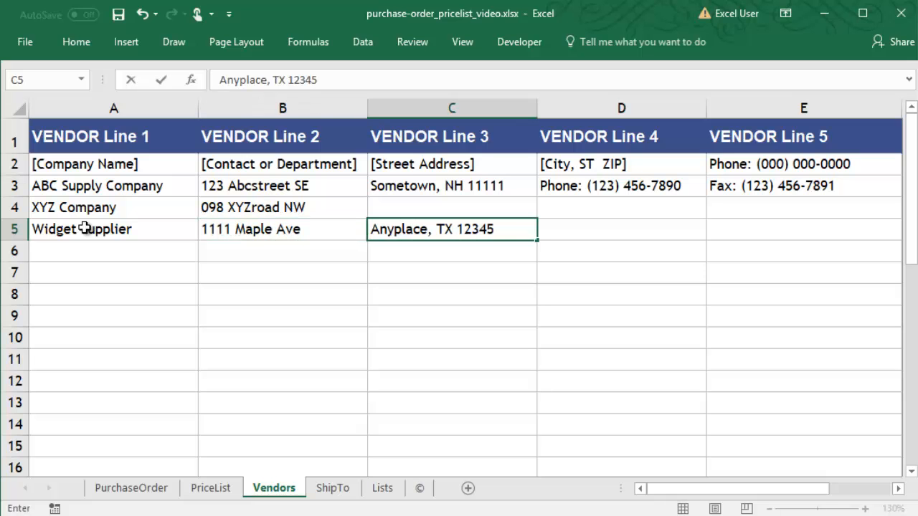
pyautogui.click(113, 250)
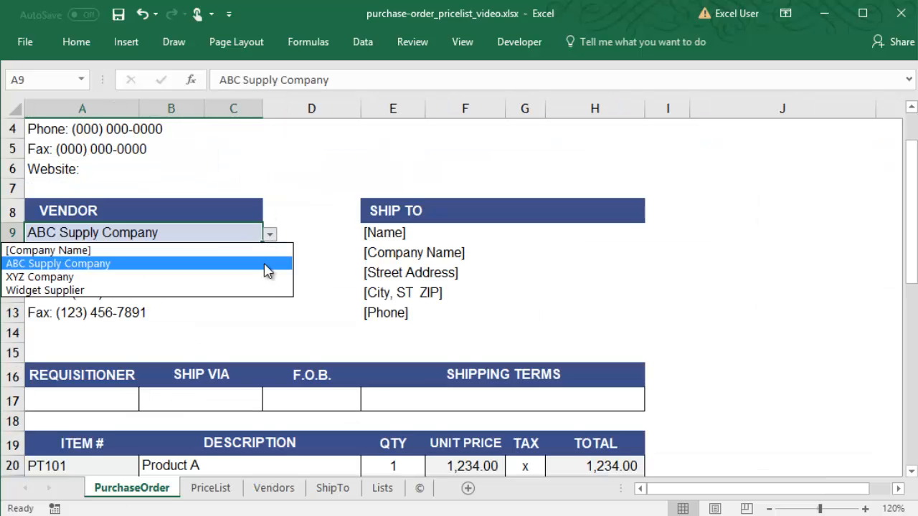
pyautogui.click(46, 290)
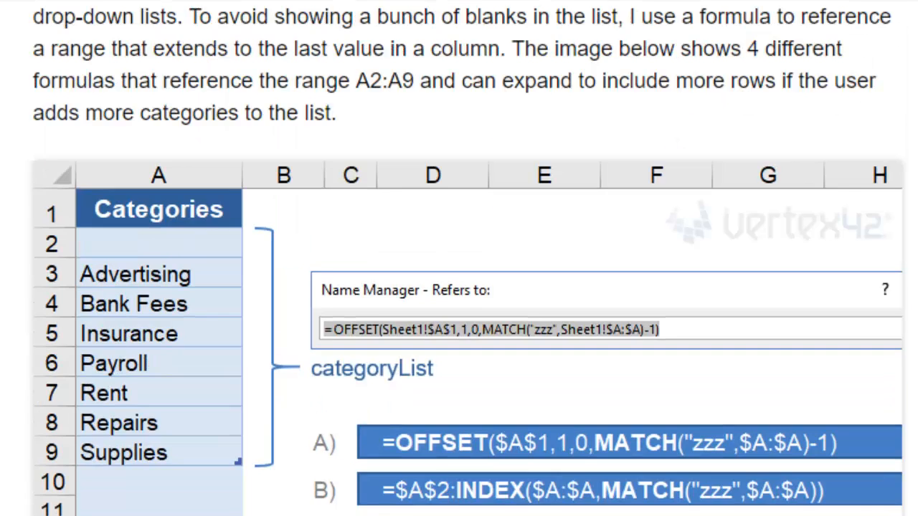
# Scroll the Vertex42 'Dynamic Named Ranges in Excel' article back to its top
pyautogui.scroll(3)
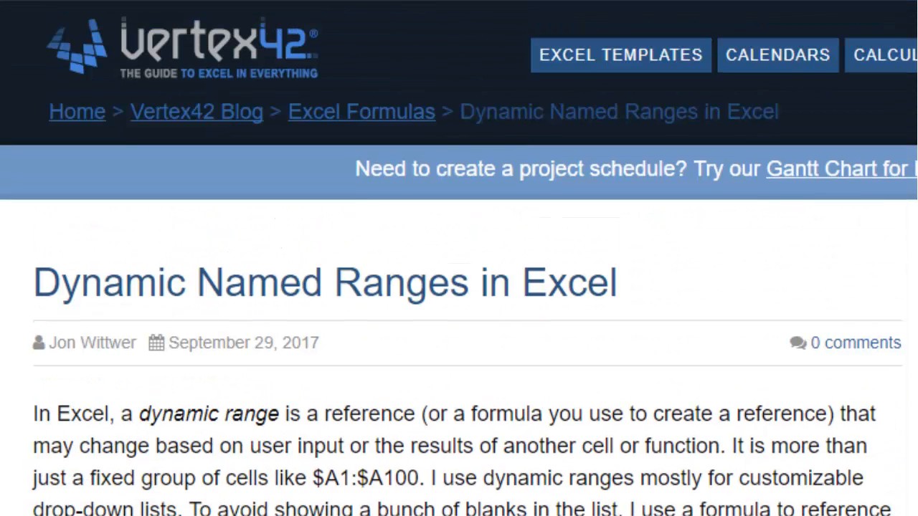